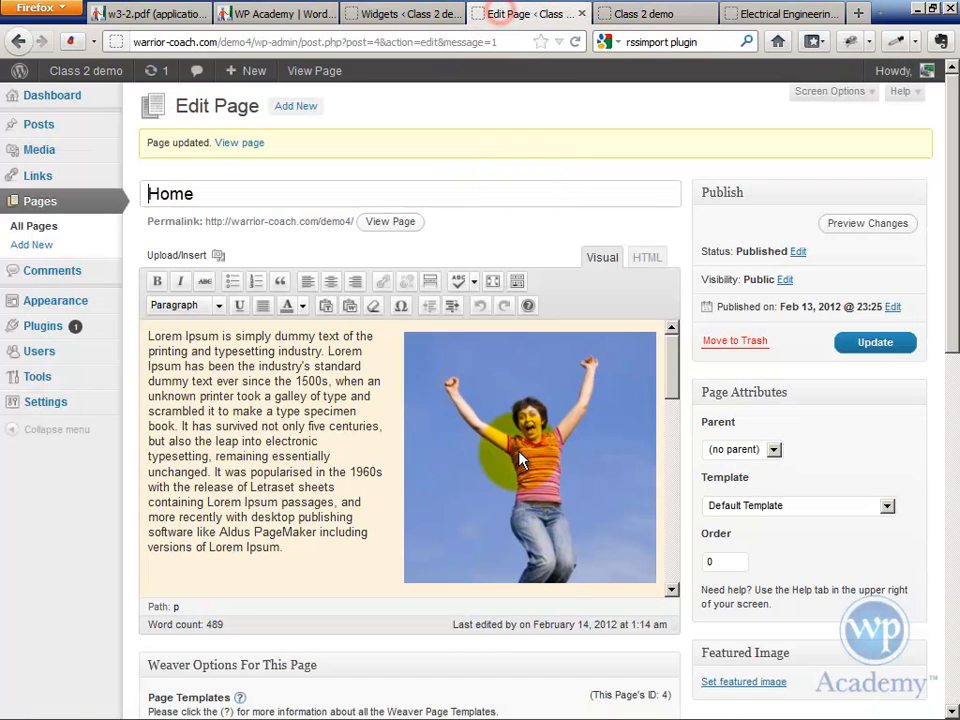
Resize the Home page's right-aligned photo to 70% and update the page to show it live.
click(530, 456)
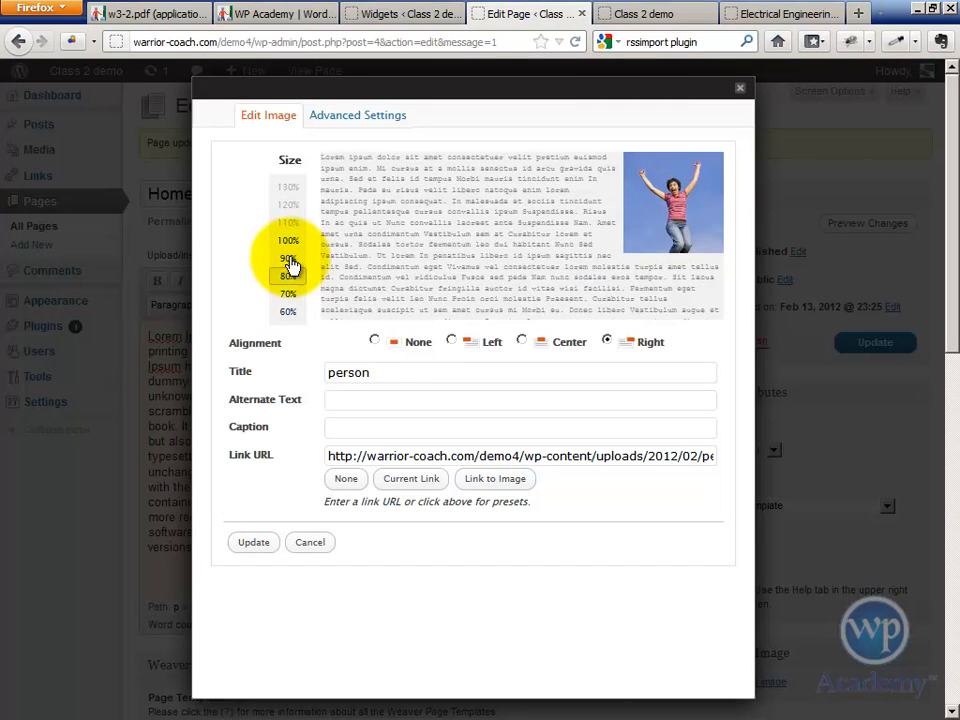
click(288, 292)
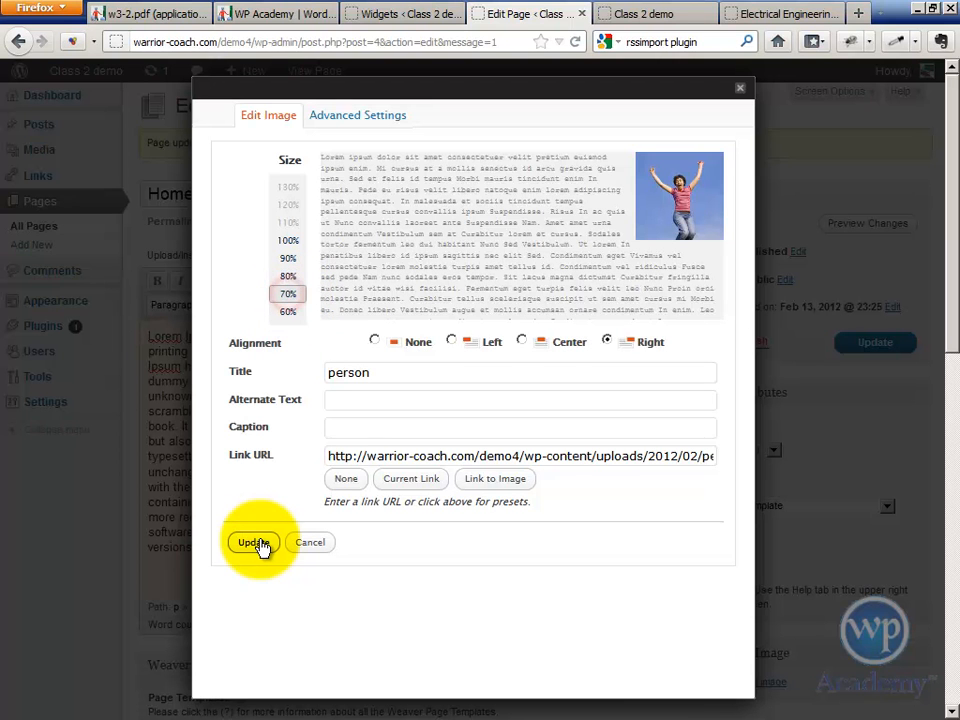
click(252, 542)
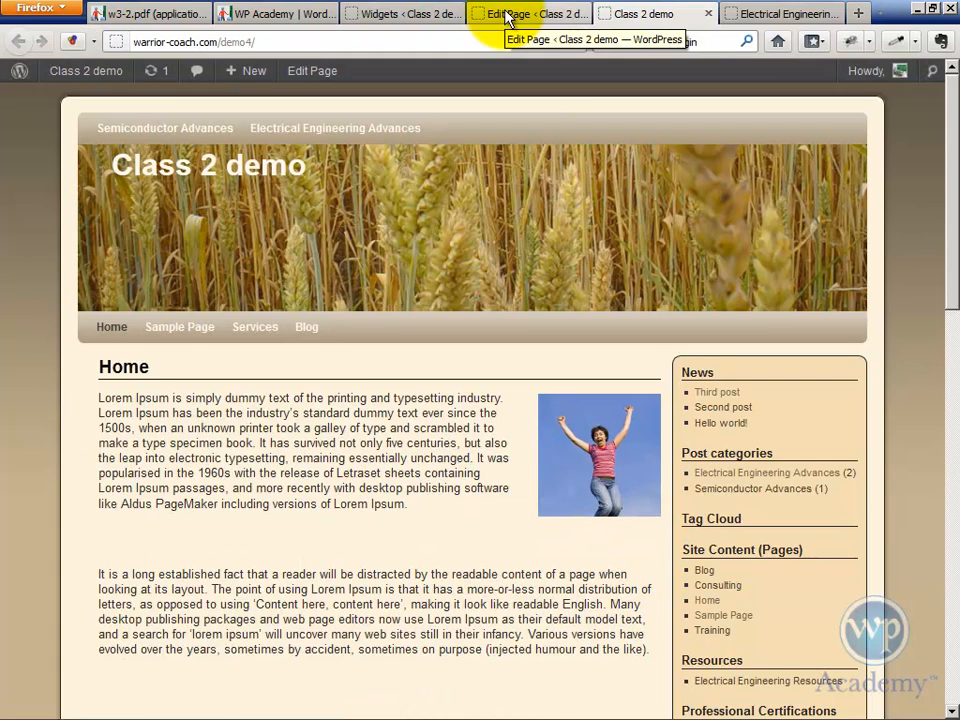
Return to the Edit Page browser tab for the Home page.
click(530, 14)
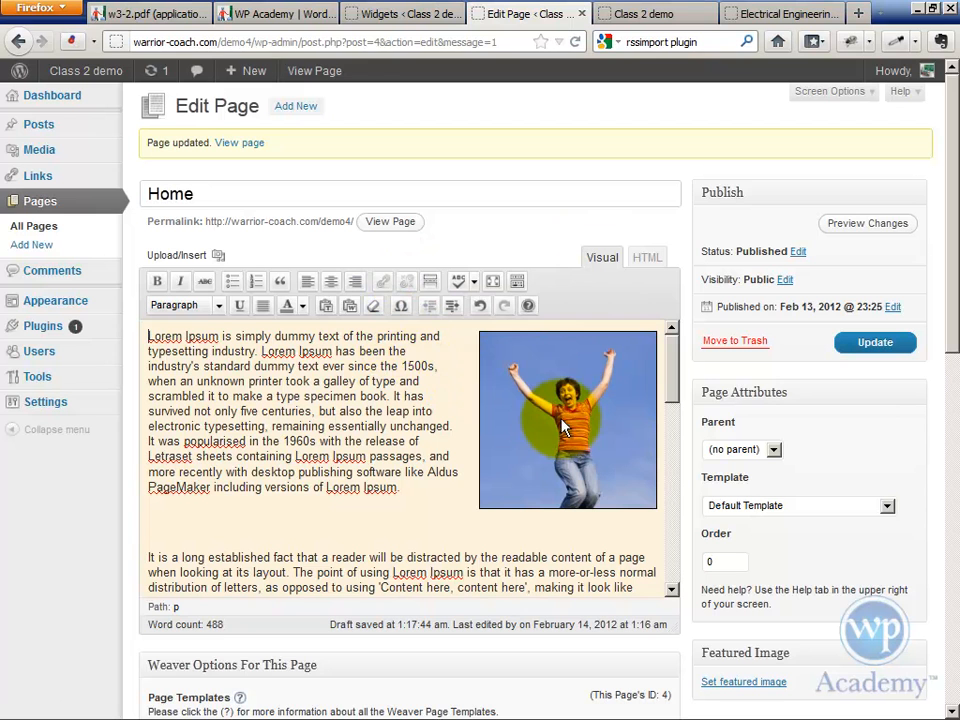
click(568, 420)
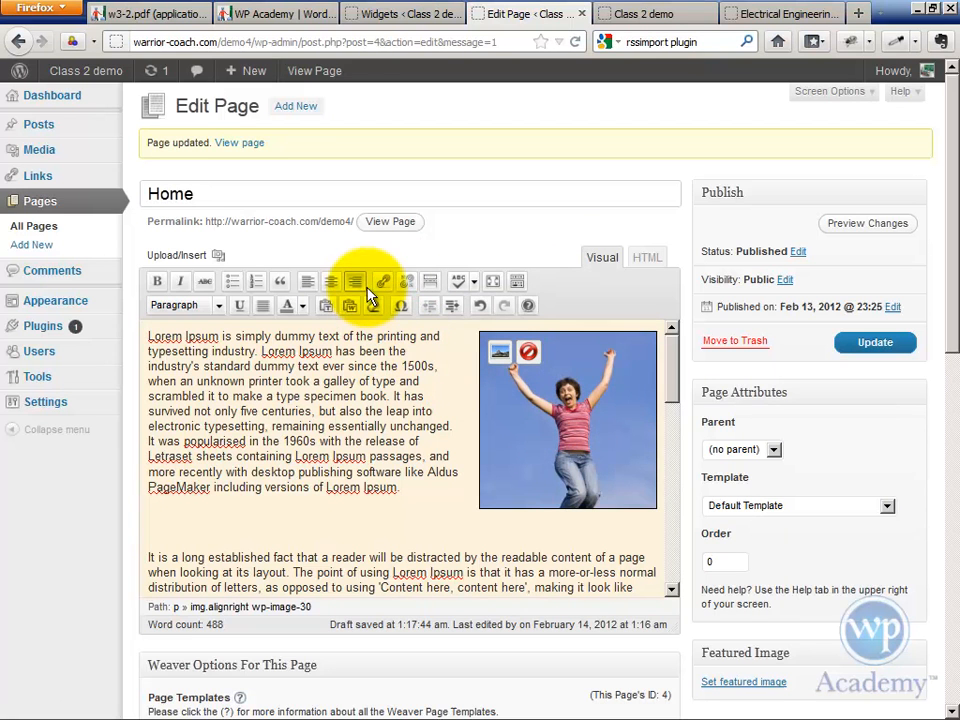
click(382, 280)
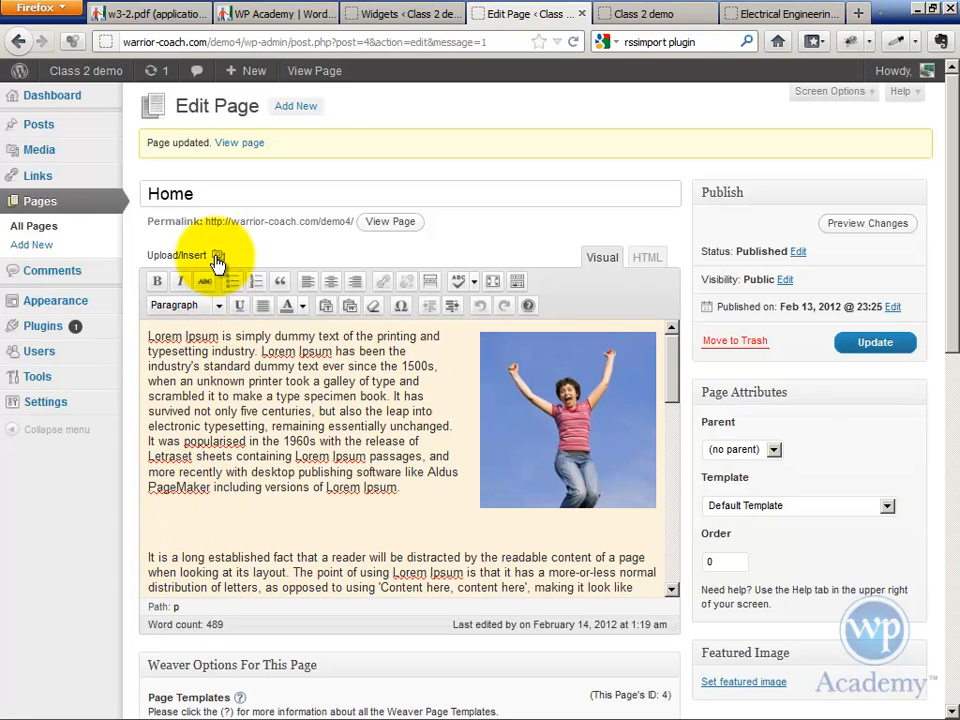
click(216, 256)
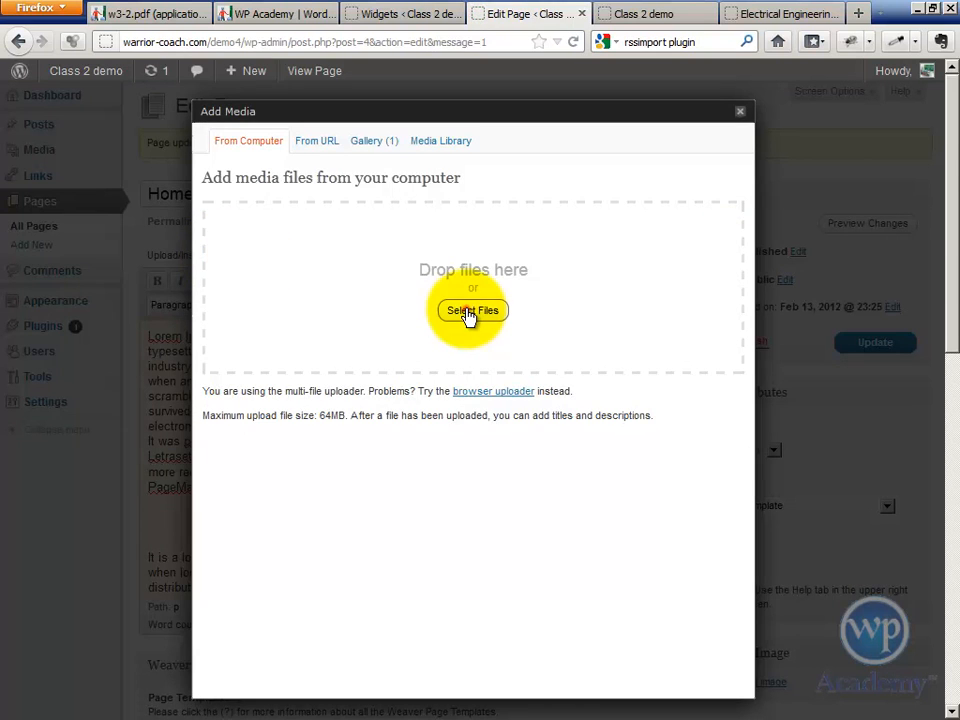
click(472, 310)
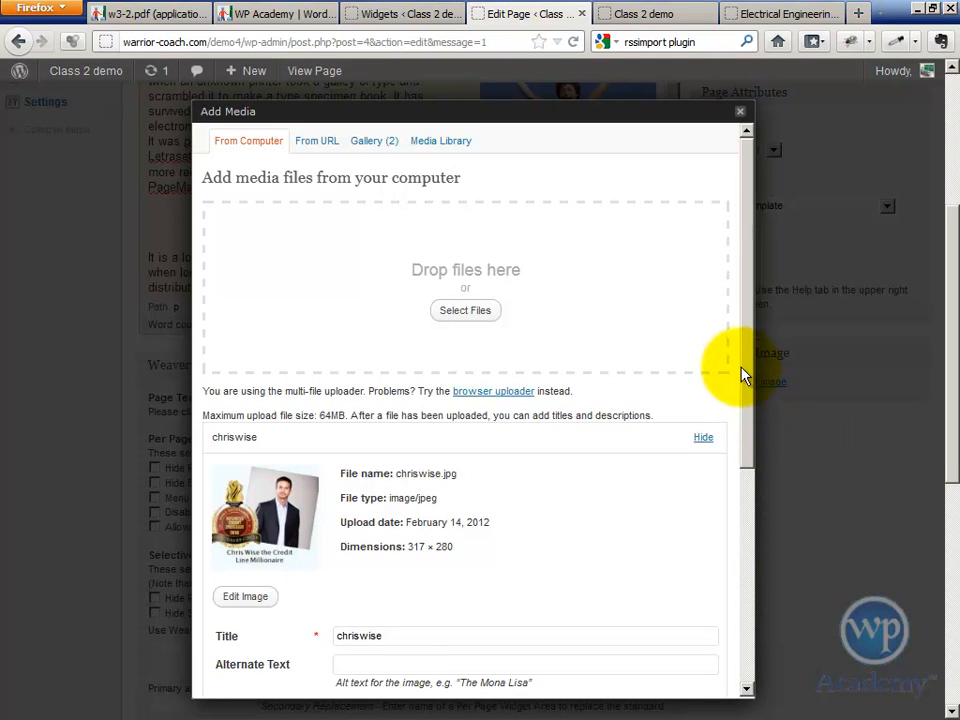
scroll(down, 3)
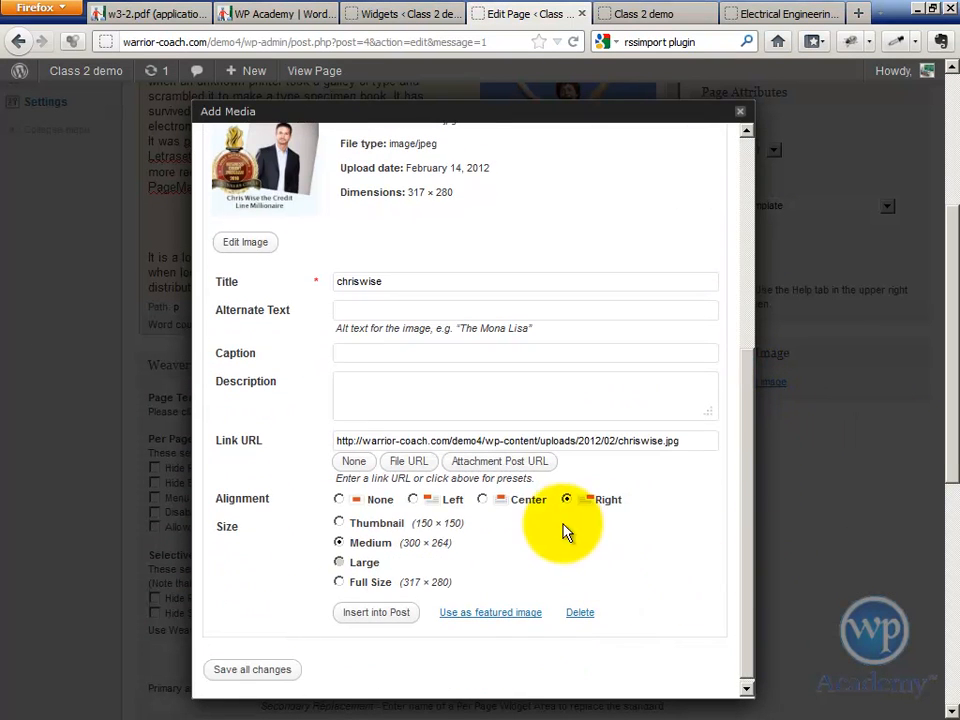
click(338, 522)
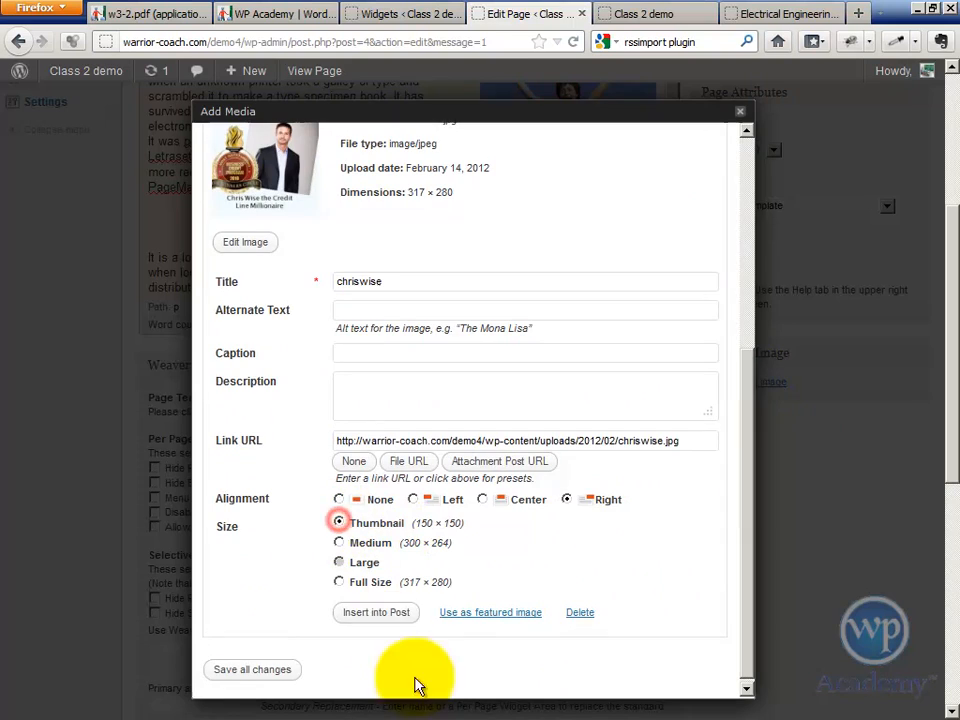
click(376, 612)
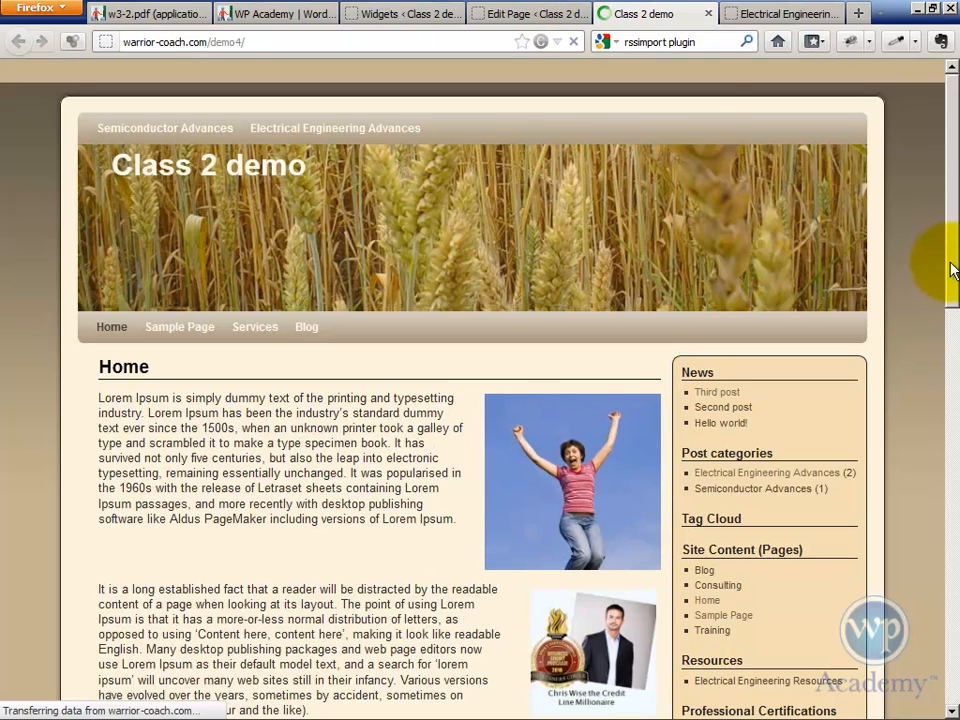
Scroll the live Home page to check both photos beside the text.
scroll(down, 3)
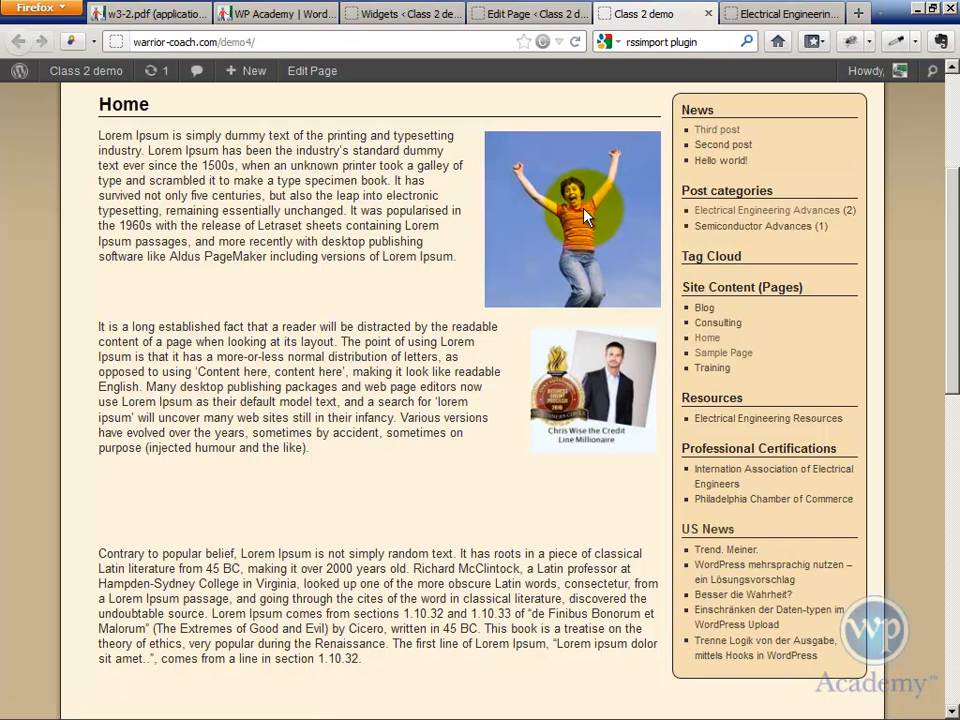
mouse_move(528, 12)
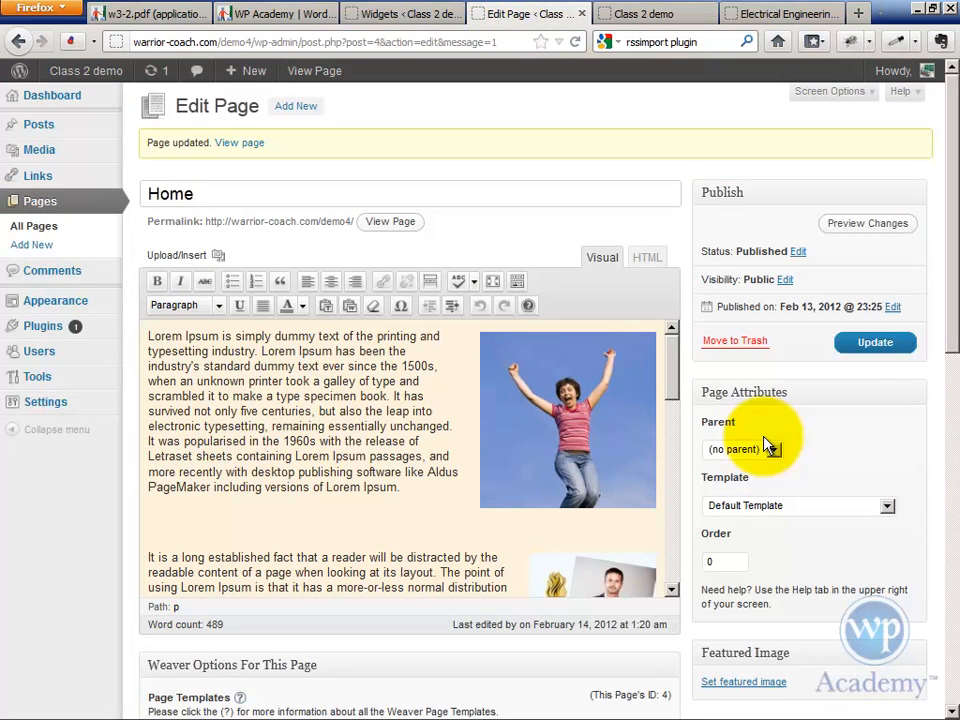
Check the chriswise thumbnail's image settings, then reload the live Home page with both photos.
scroll(down, 3)
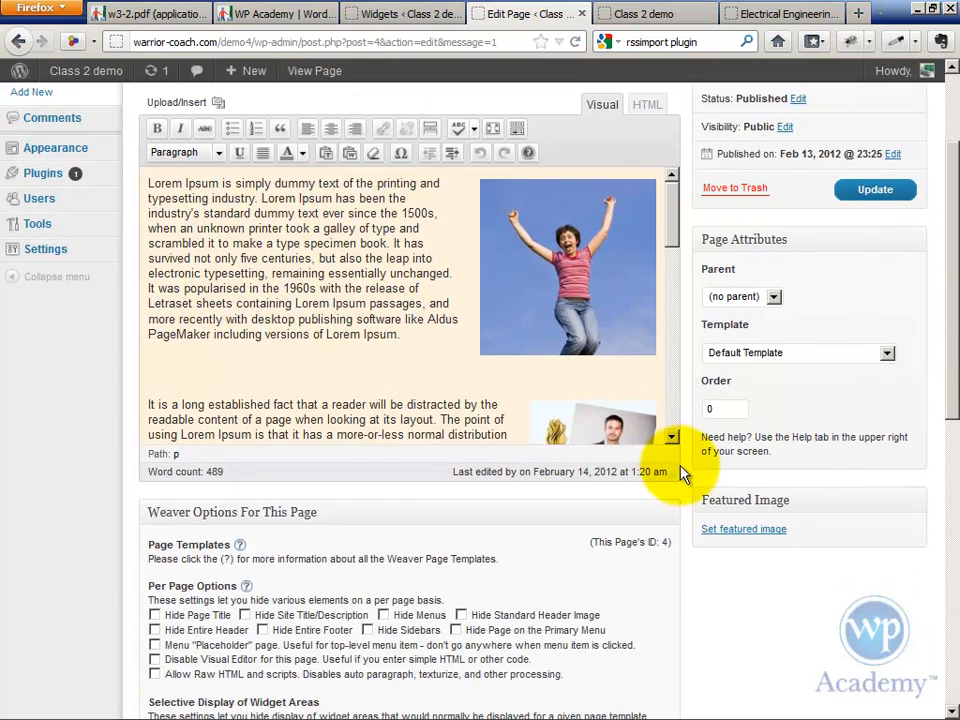
click(590, 460)
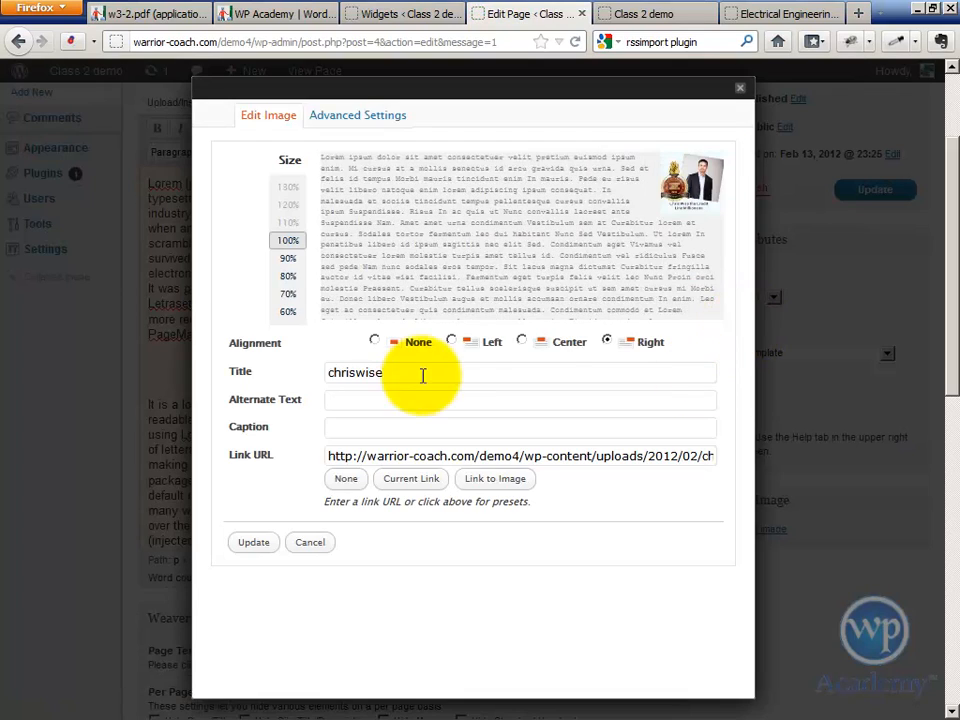
click(252, 542)
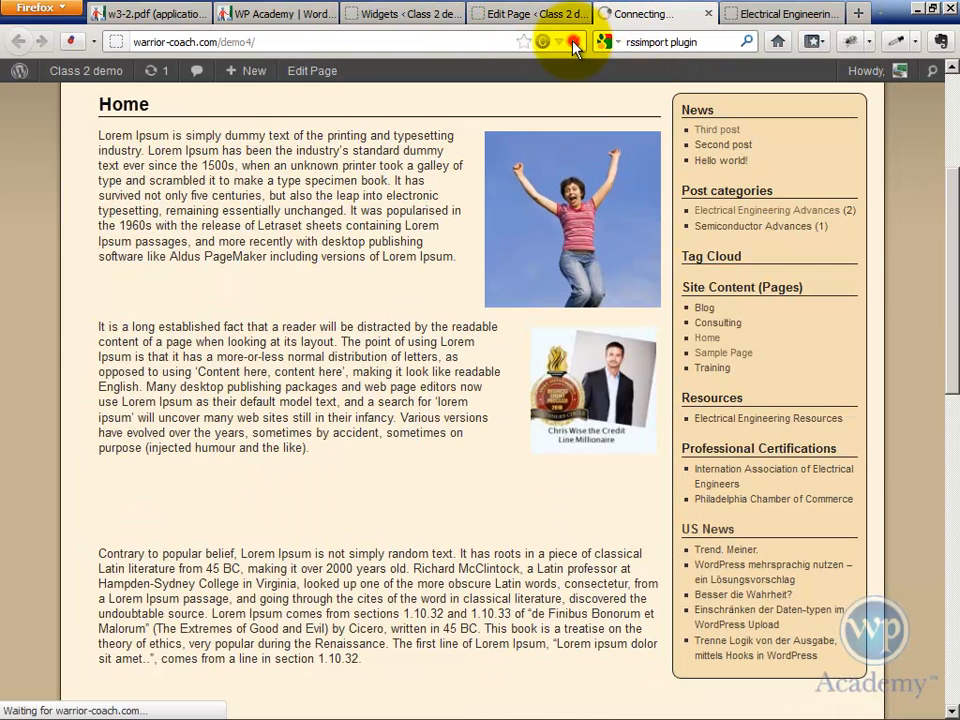